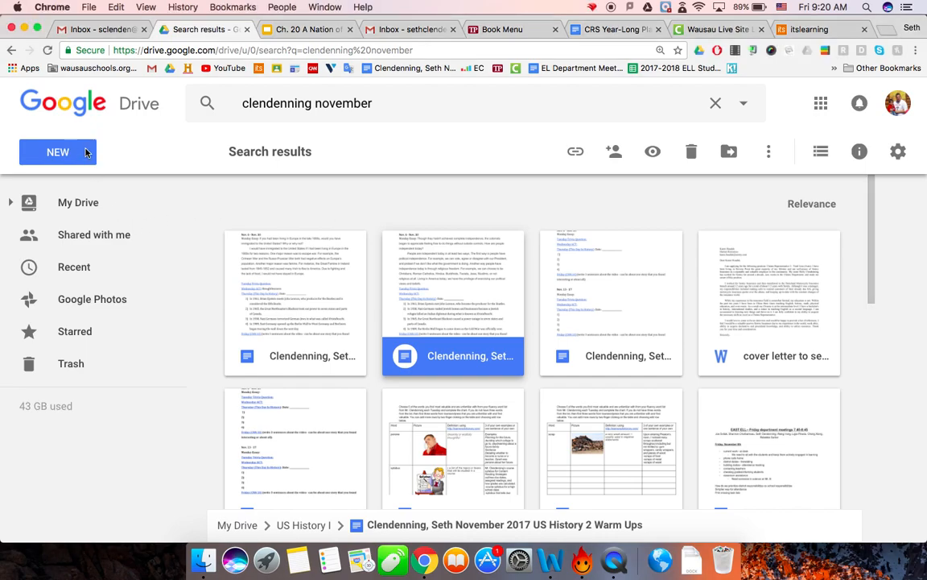
Step: Create a new Drive folder named 'US Government'
left_click(55, 152)
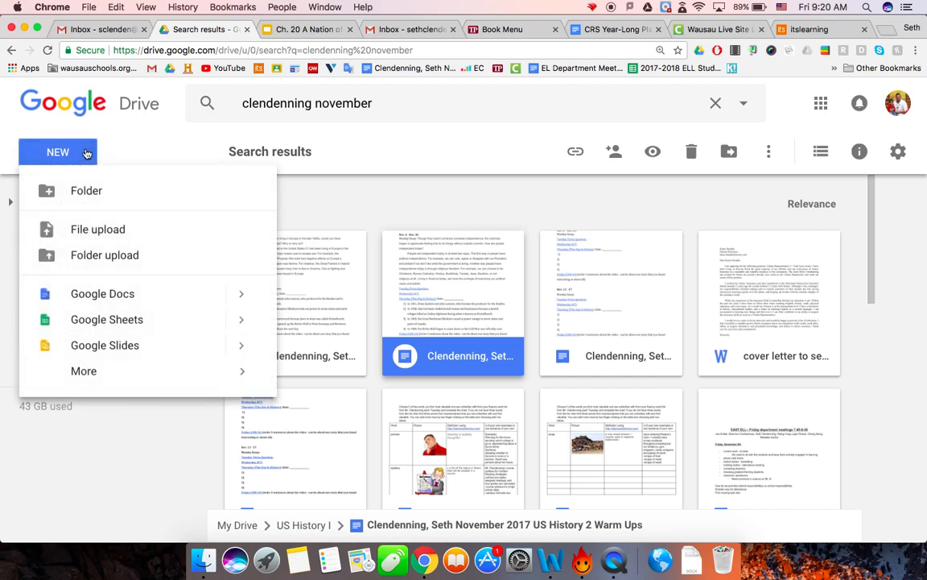
mouse_move(78, 192)
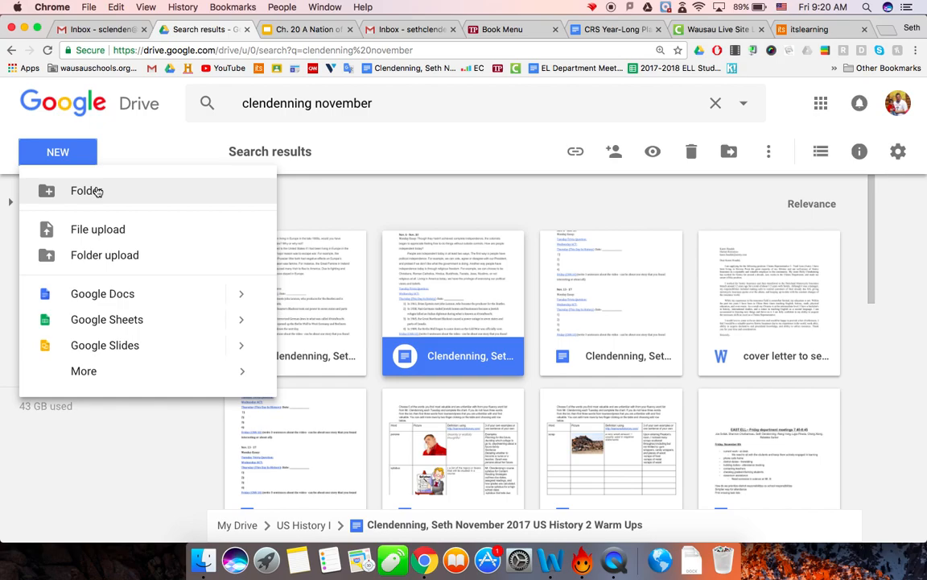
left_click(79, 191)
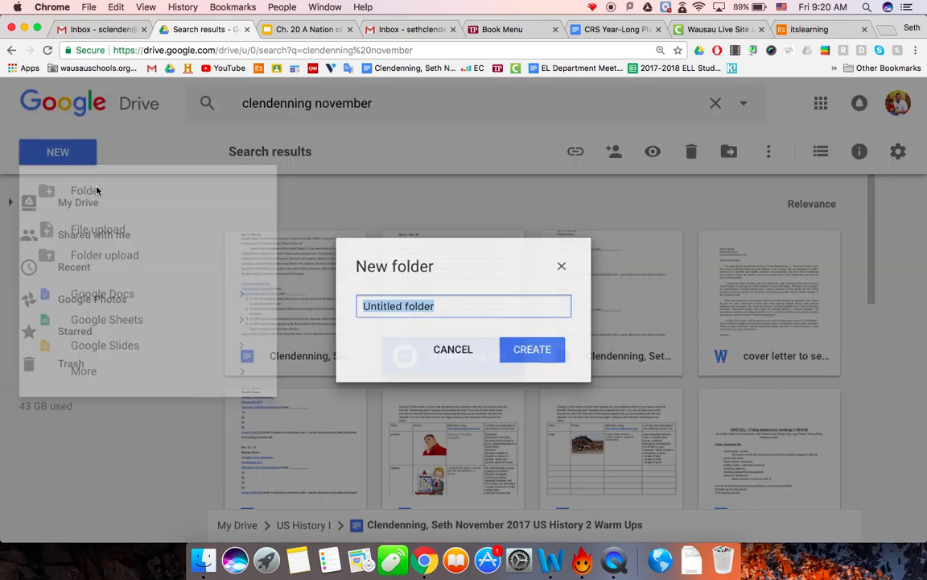
type("US")
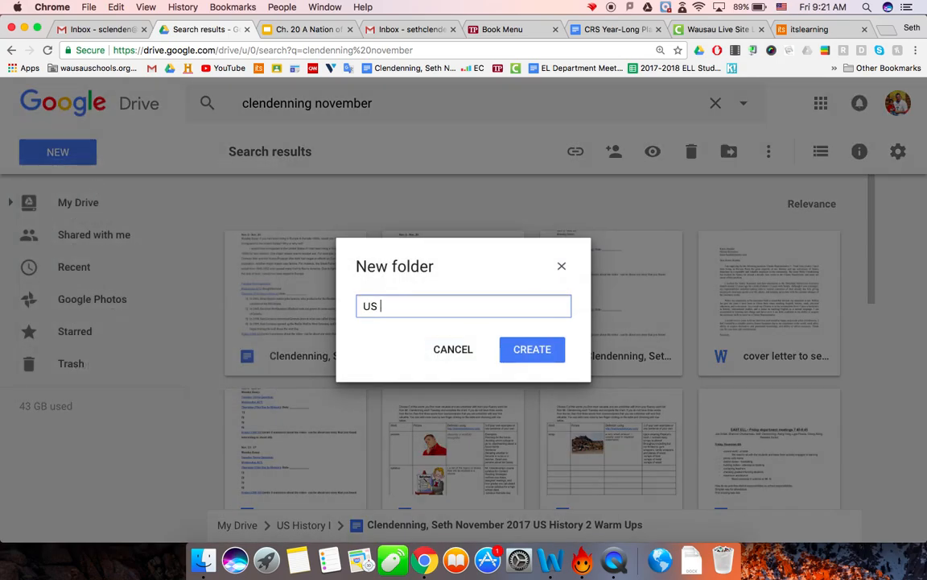
type("Go")
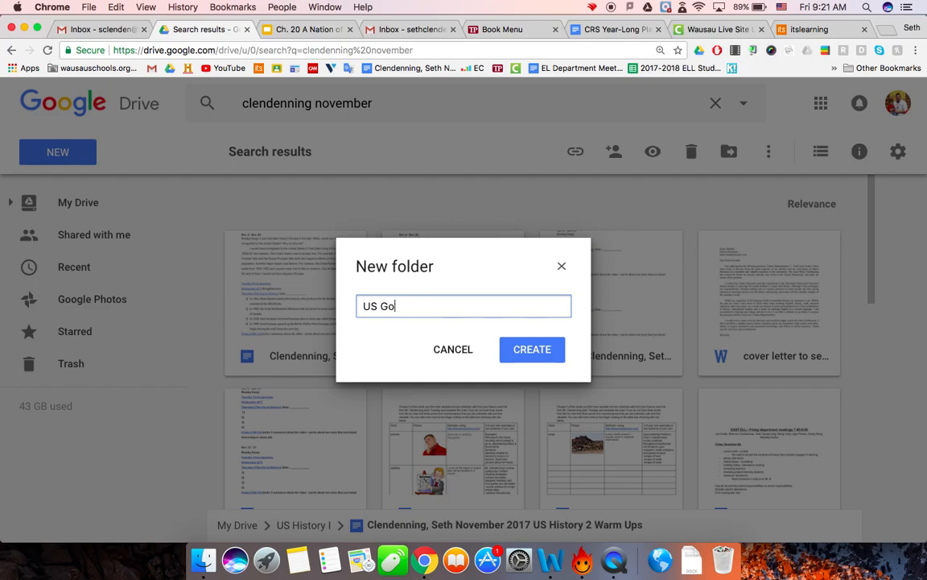
type("vernment")
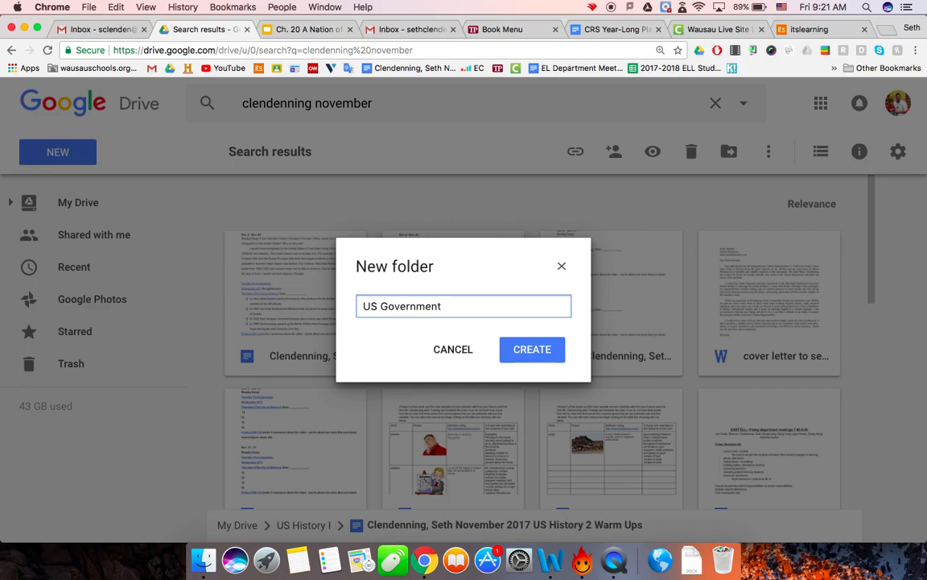
left_click(532, 350)
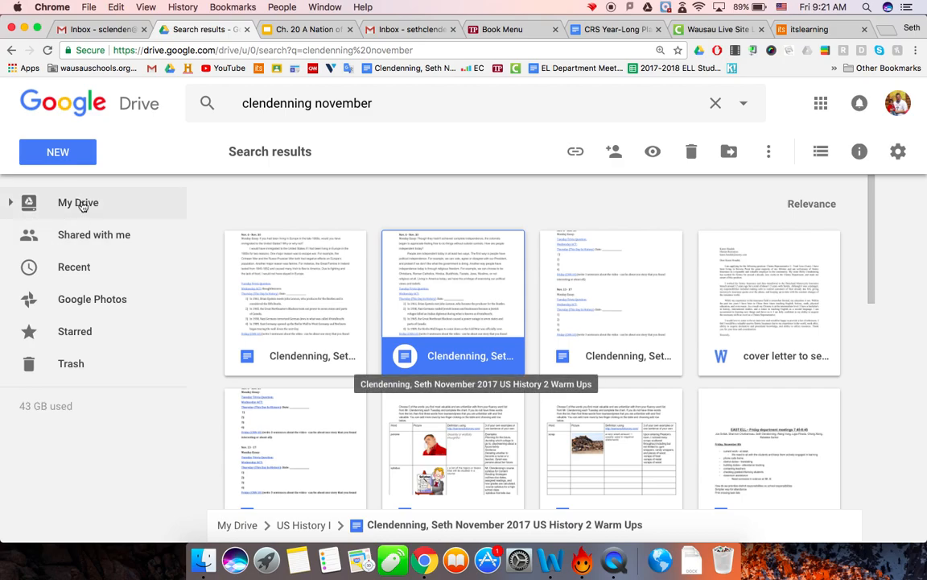
Step: Open the US Government folder from the My Drive folder tree and show its actions menu
left_click(77, 202)
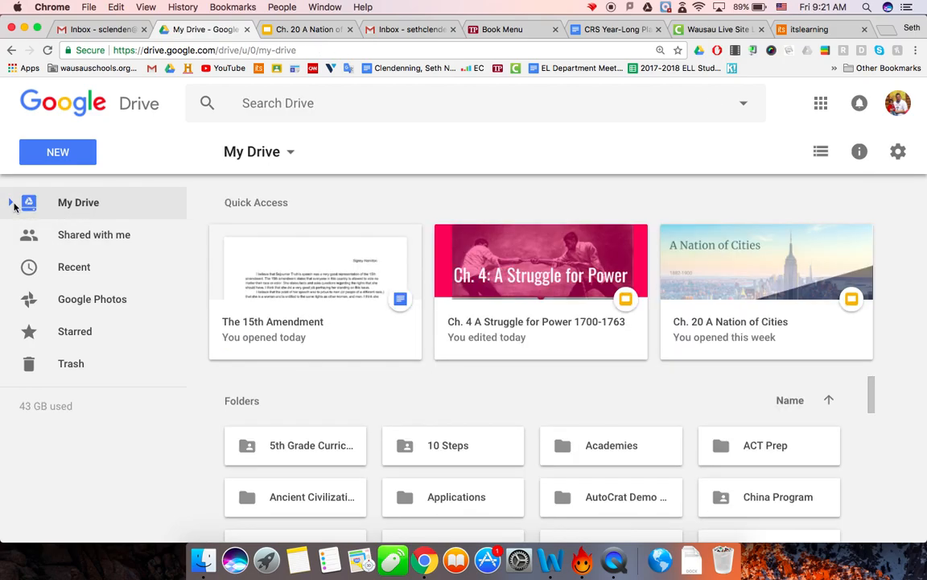
left_click(12, 202)
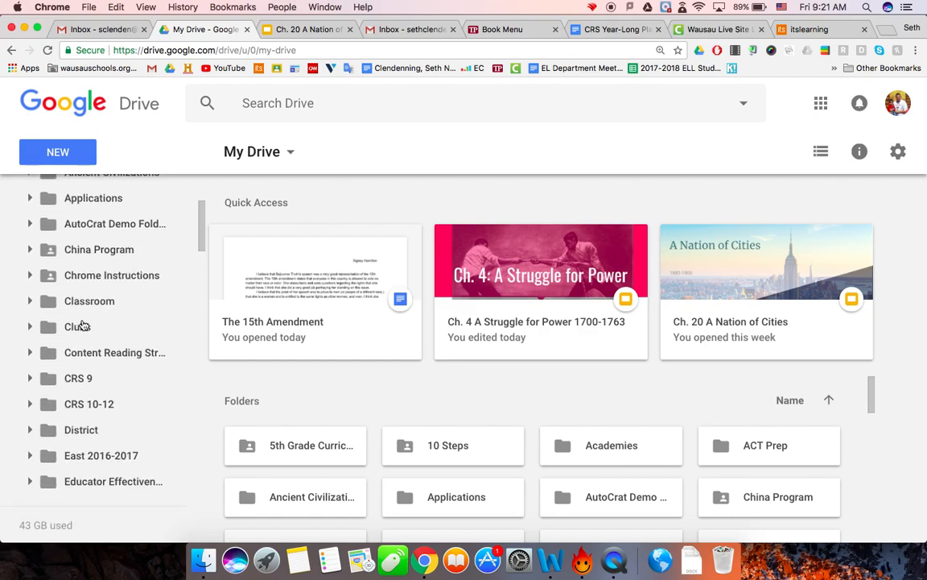
scroll("down", 3)
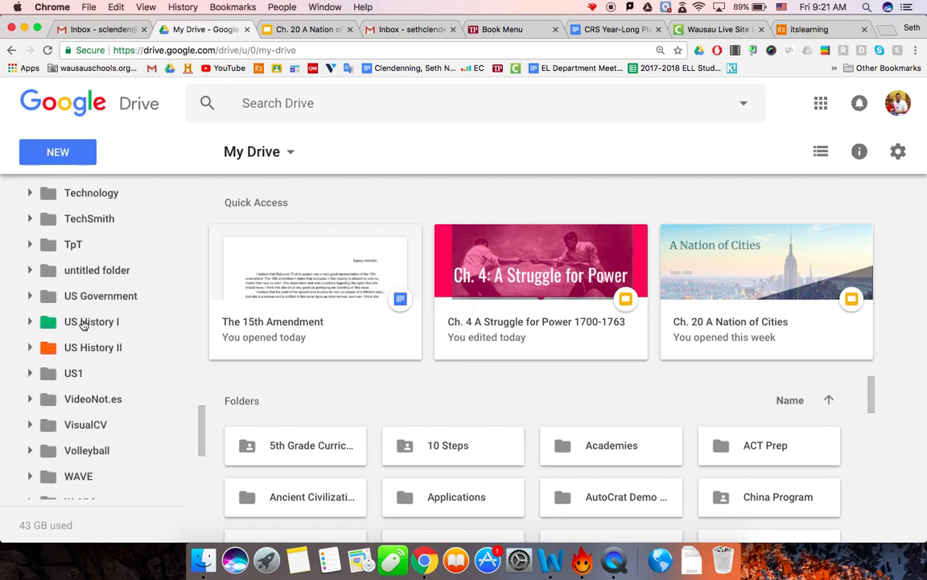
scroll("down", 3)
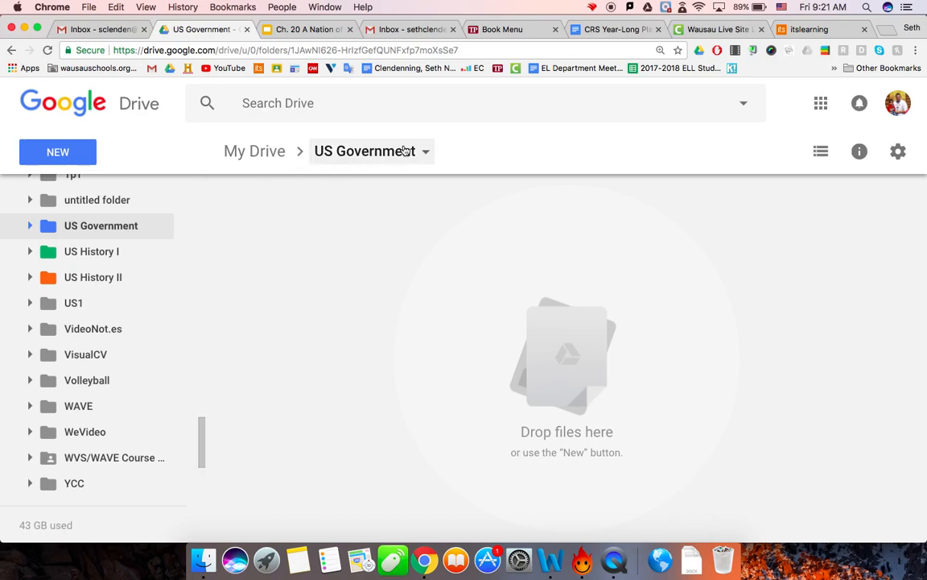
left_click(426, 150)
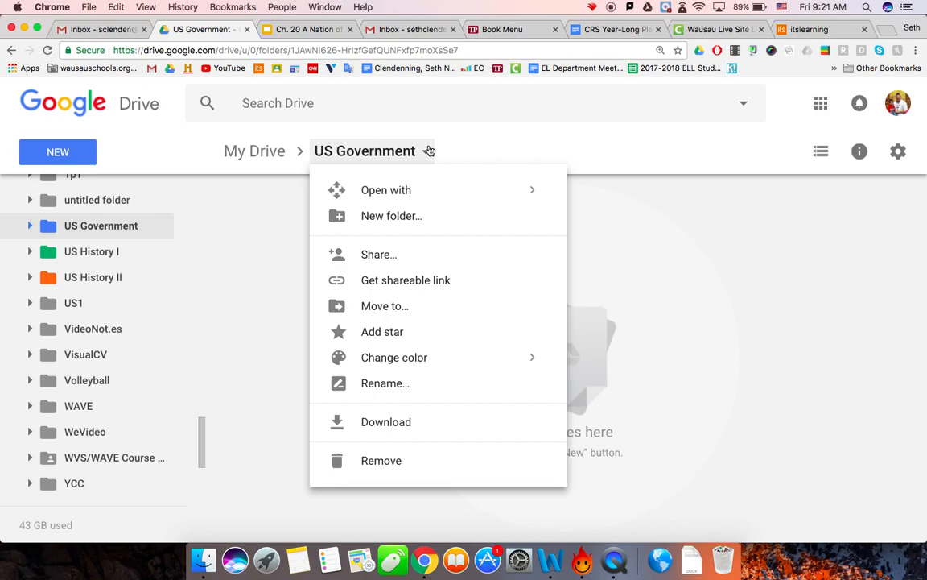
mouse_move(398, 260)
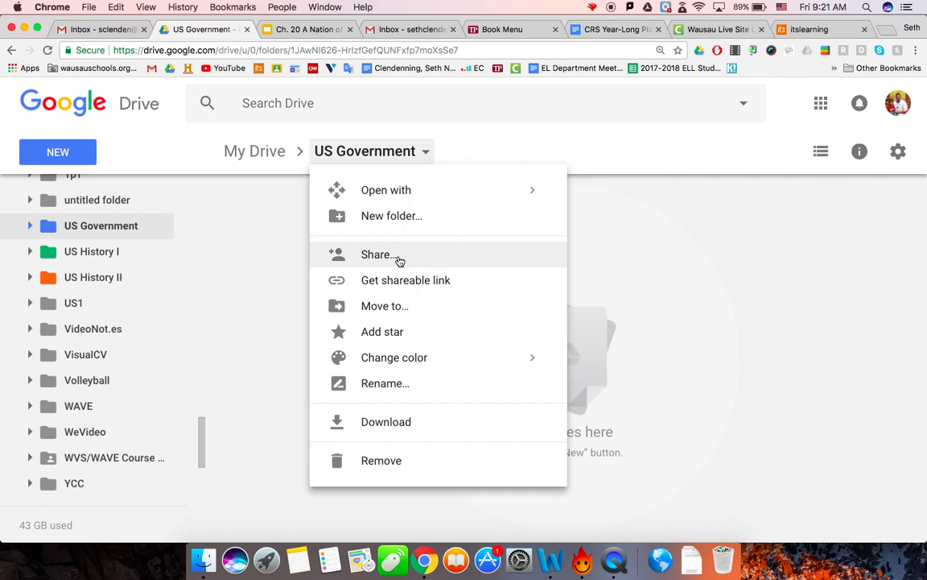
left_click(377, 254)
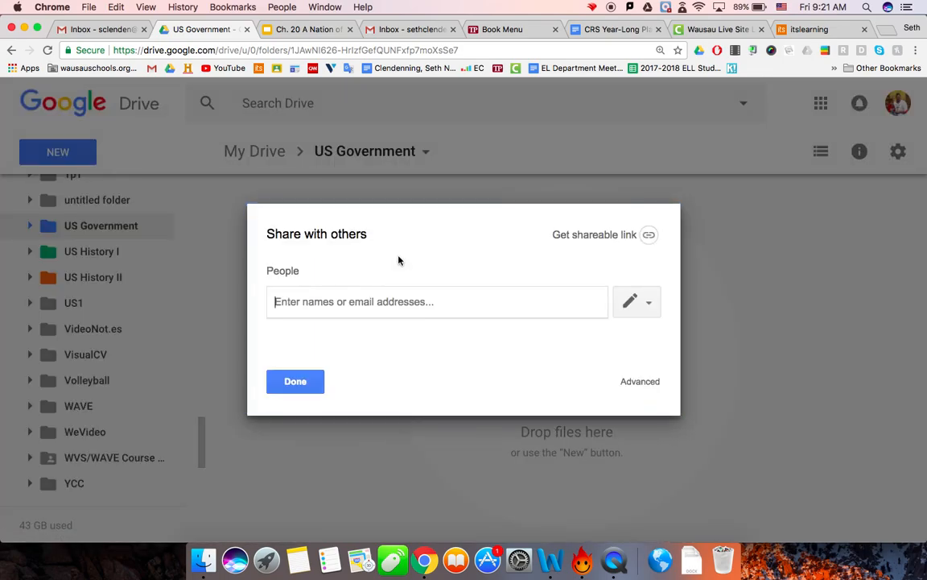
type("sclende")
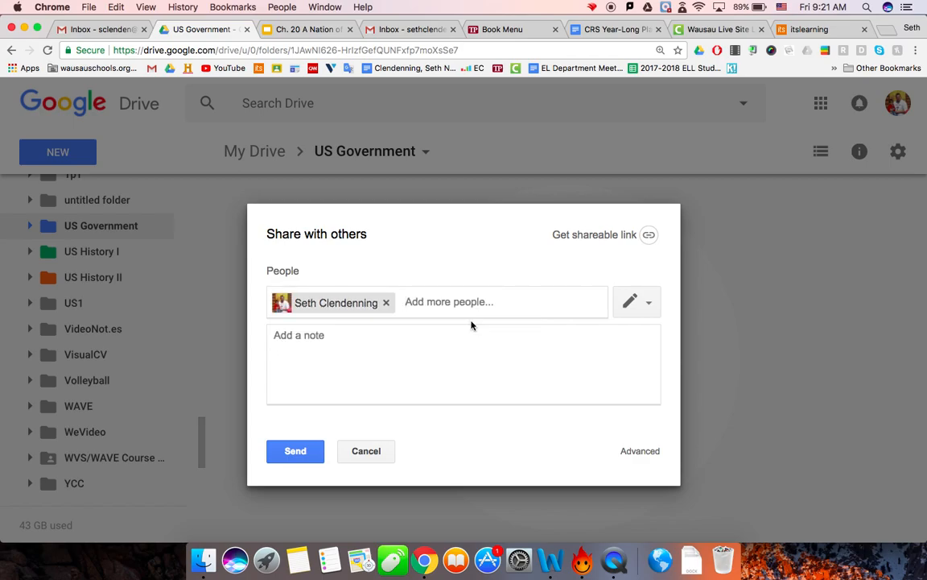
type("sethclendenning")
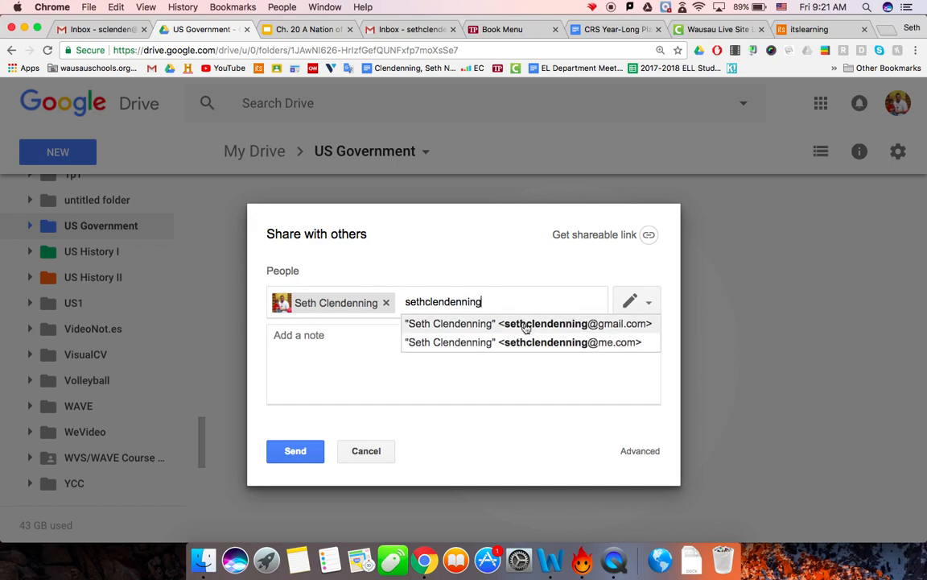
left_click(528, 324)
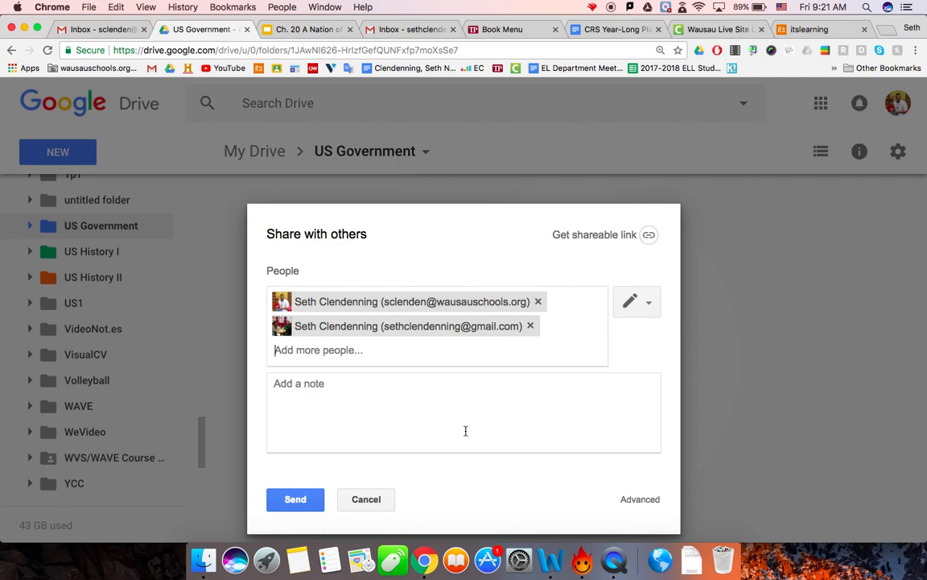
left_click(630, 302)
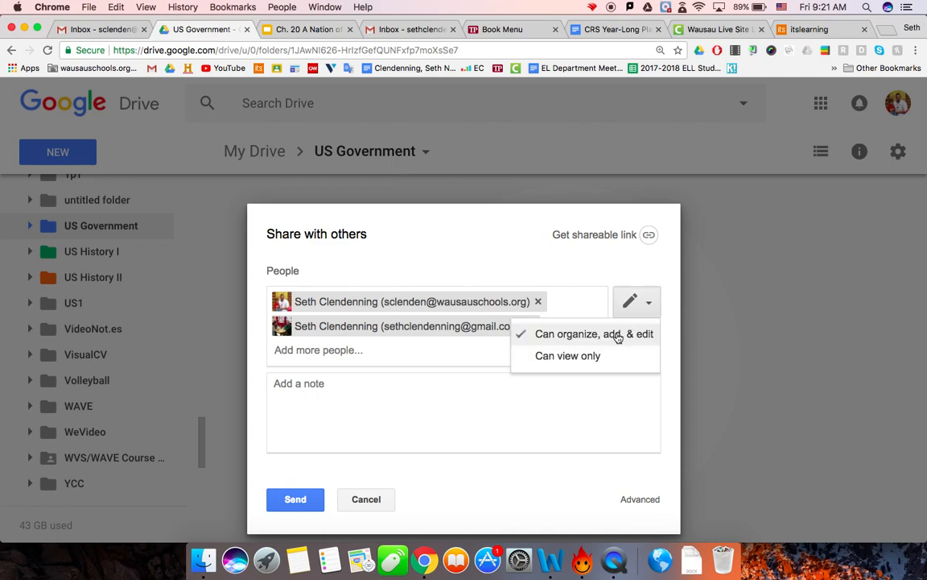
left_click(594, 334)
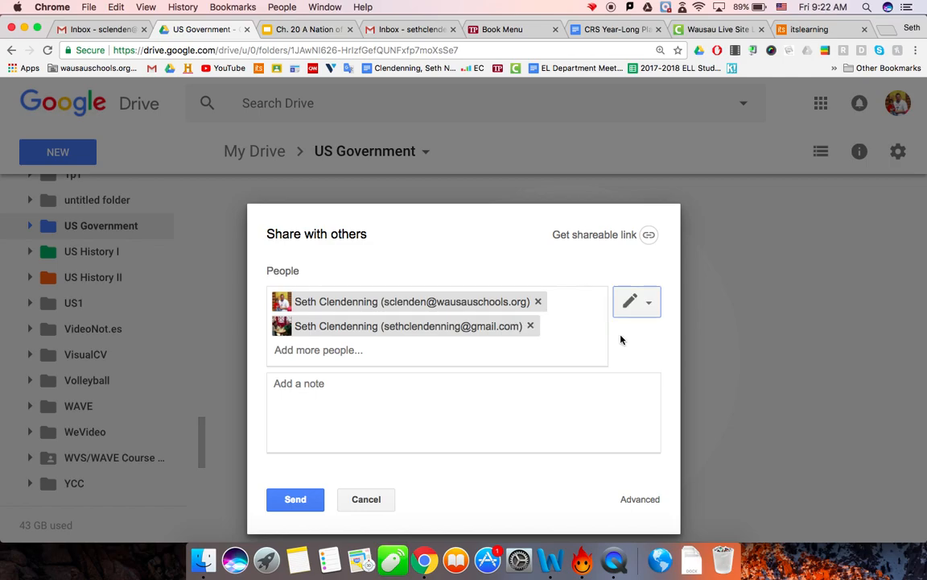
Step: Send the sharing invitations and confirm sharing outside the organization
left_click(463, 412)
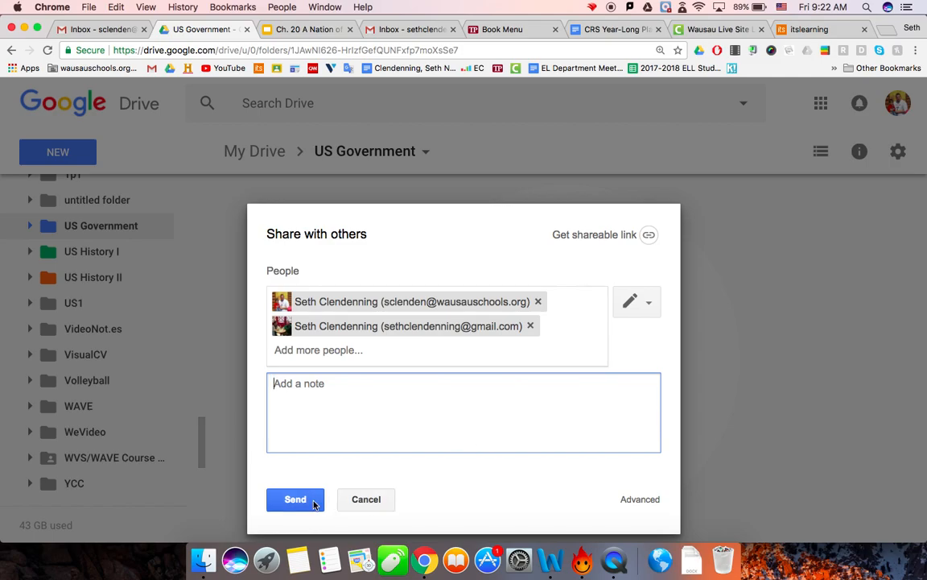
left_click(295, 499)
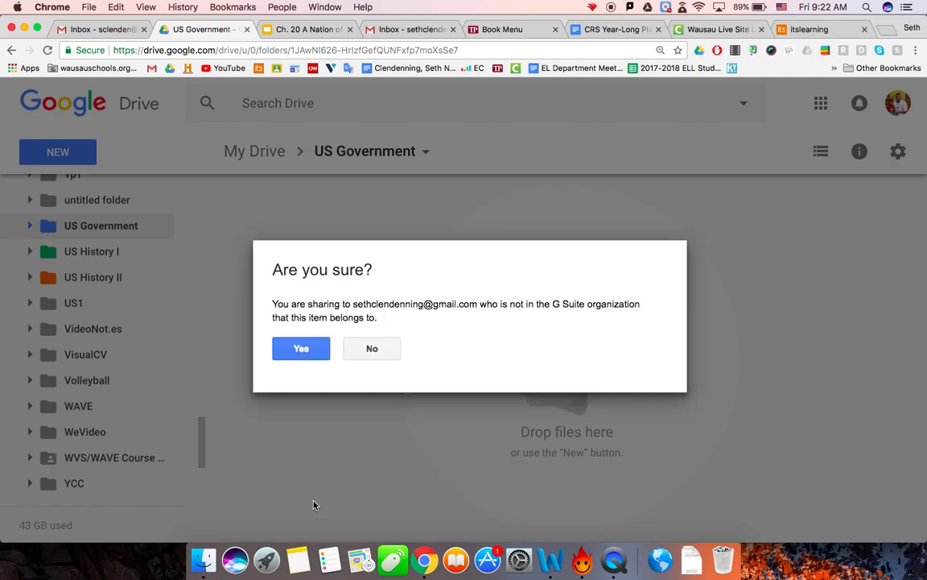
mouse_move(319, 357)
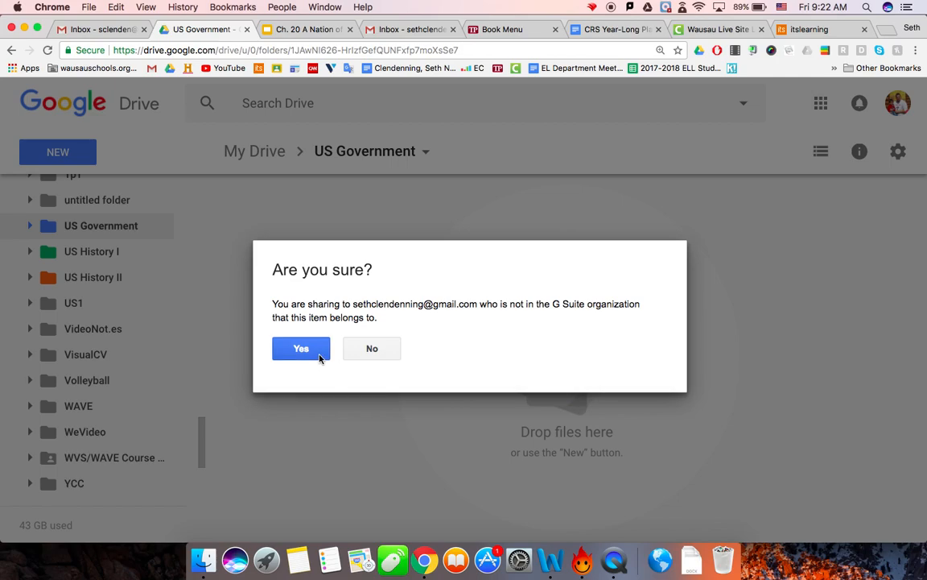
left_click(300, 348)
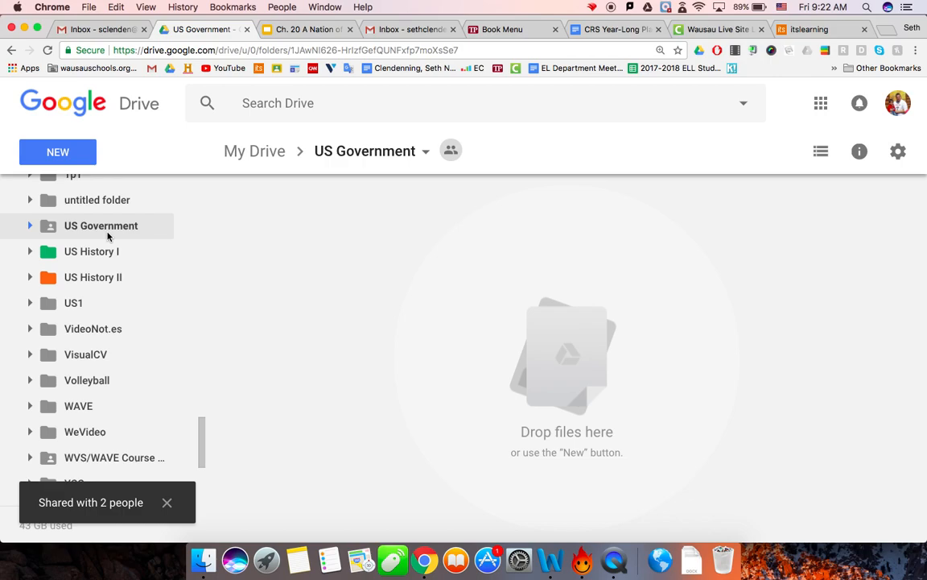
mouse_move(52, 234)
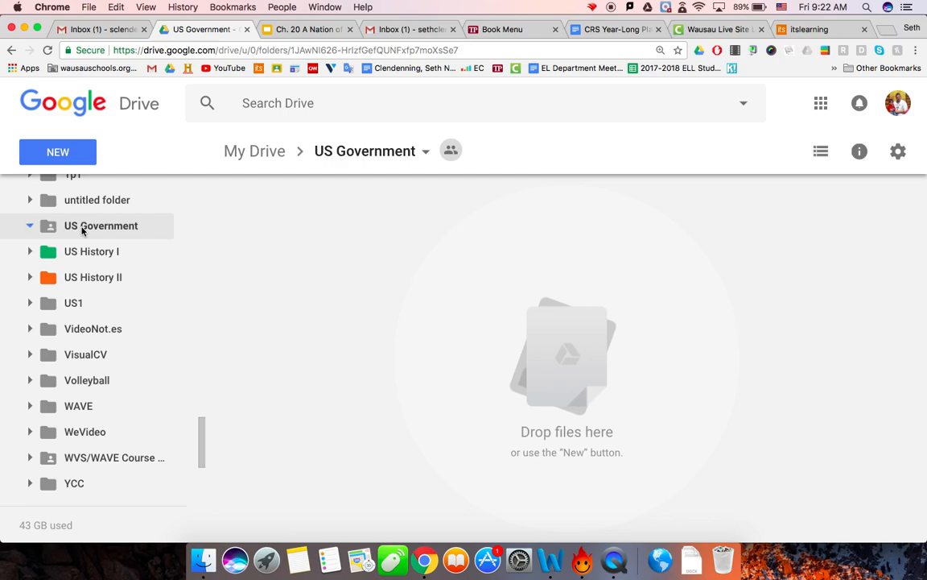
Step: Create a new Google Doc in US Government, inheriting the folder's sharing
left_click(55, 152)
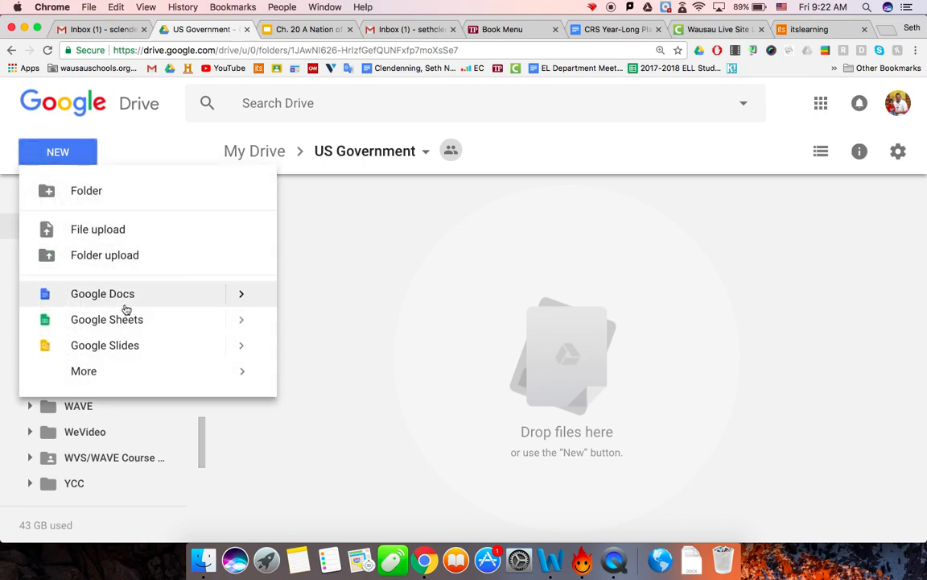
left_click(103, 294)
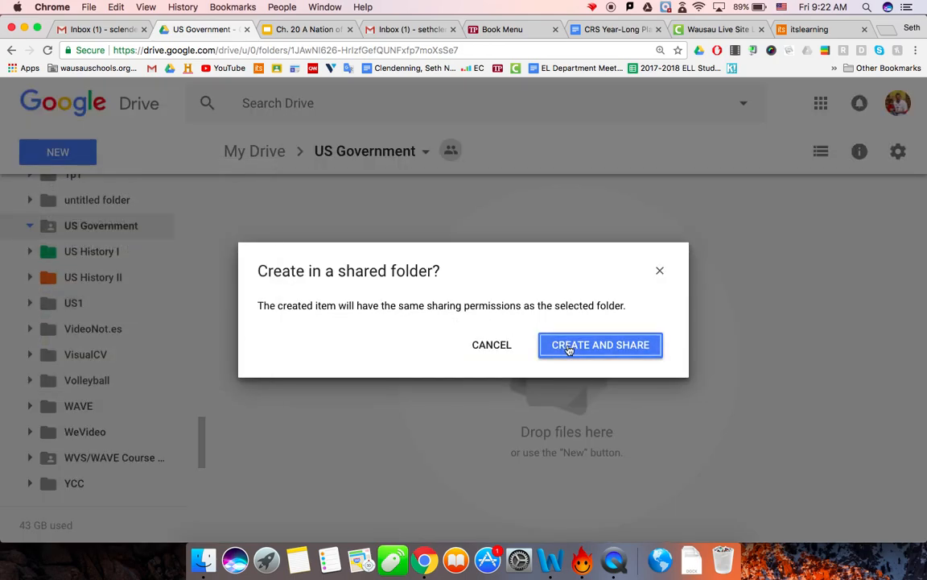
left_click(600, 344)
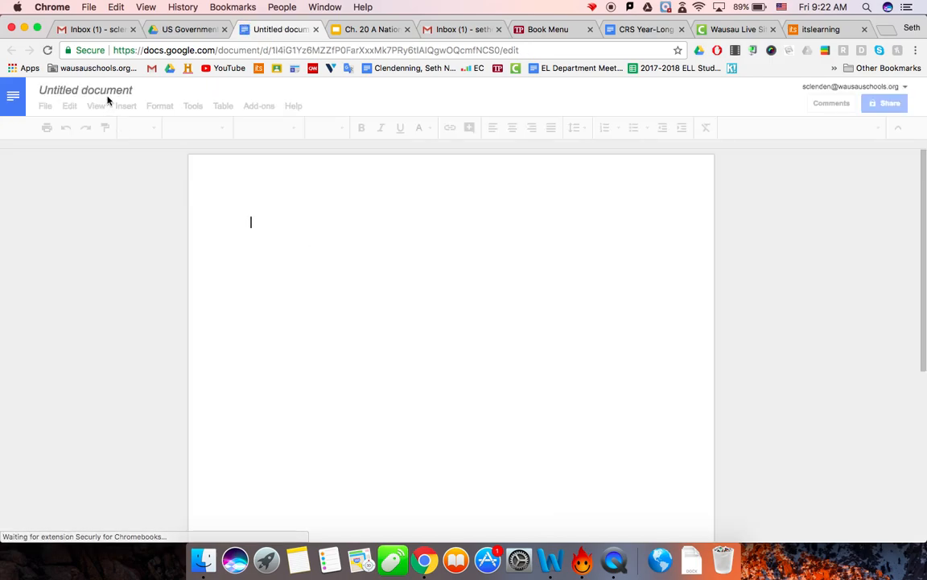
Step: Title the untitled document 'If I were an immigrant'
left_click(88, 89)
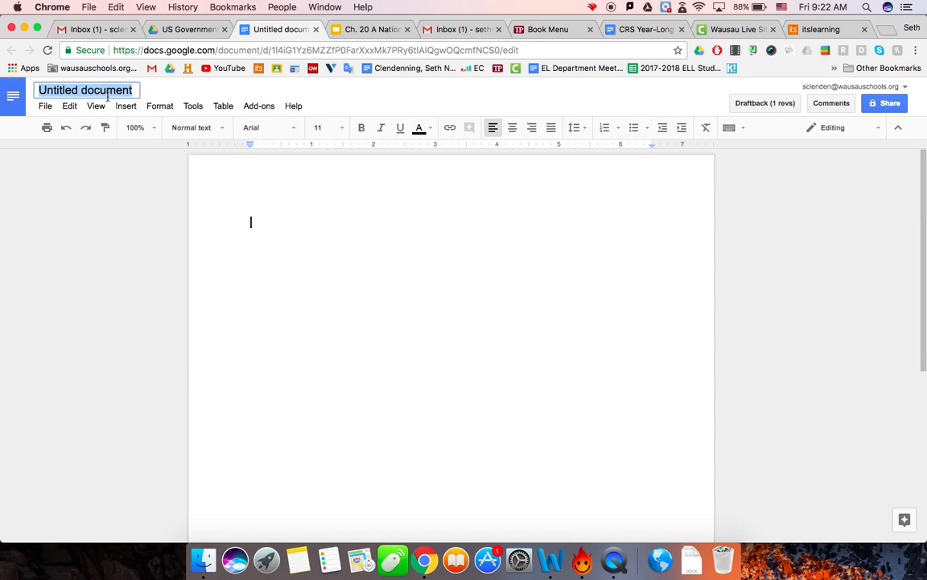
type("If I were an immi")
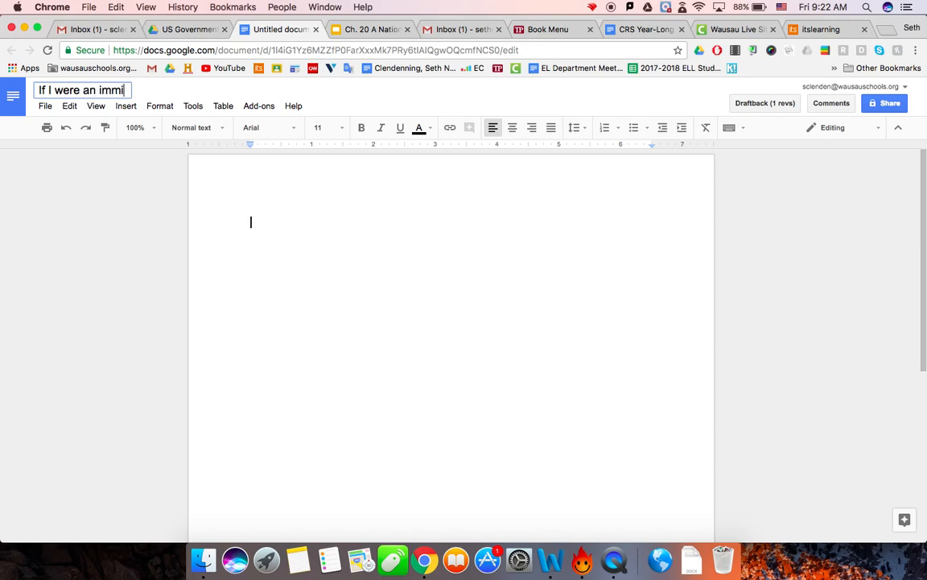
type("grant")
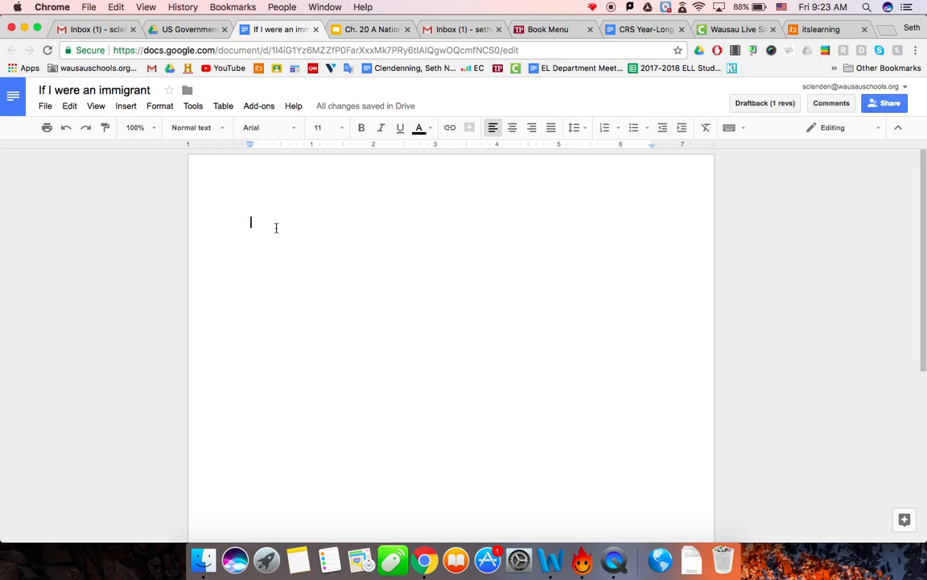
Step: Switch to Suggesting mode and suggest the sentence 'You need to do more.'
left_click(852, 127)
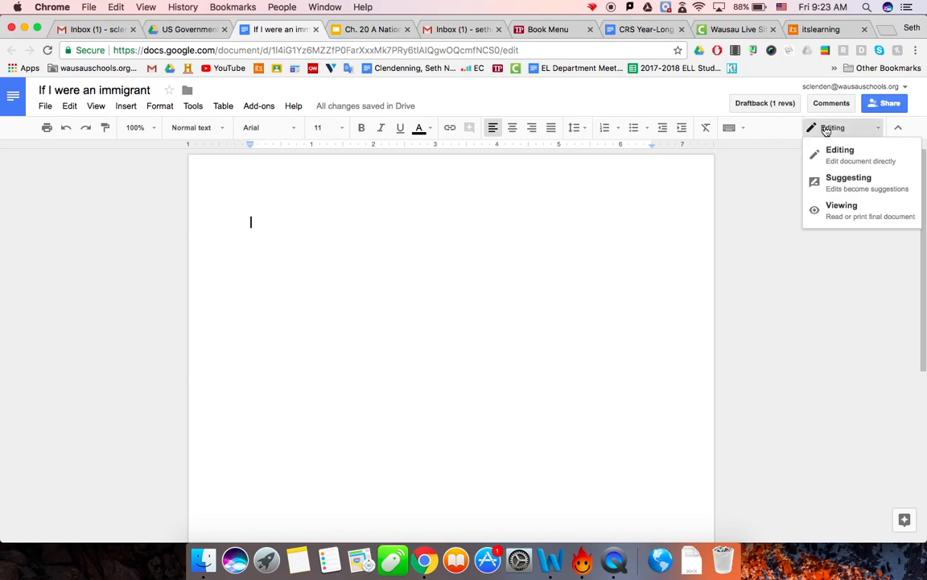
left_click(849, 177)
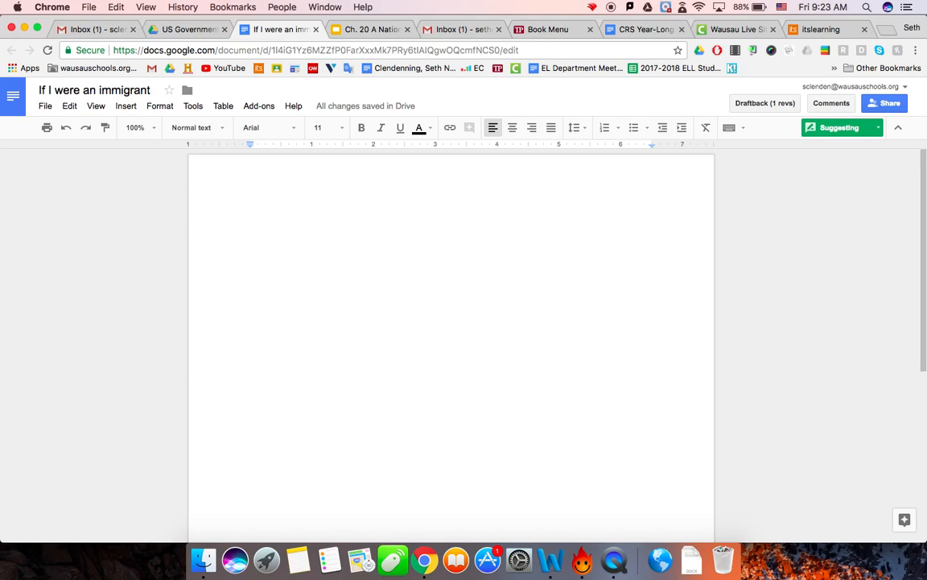
left_click(250, 223)
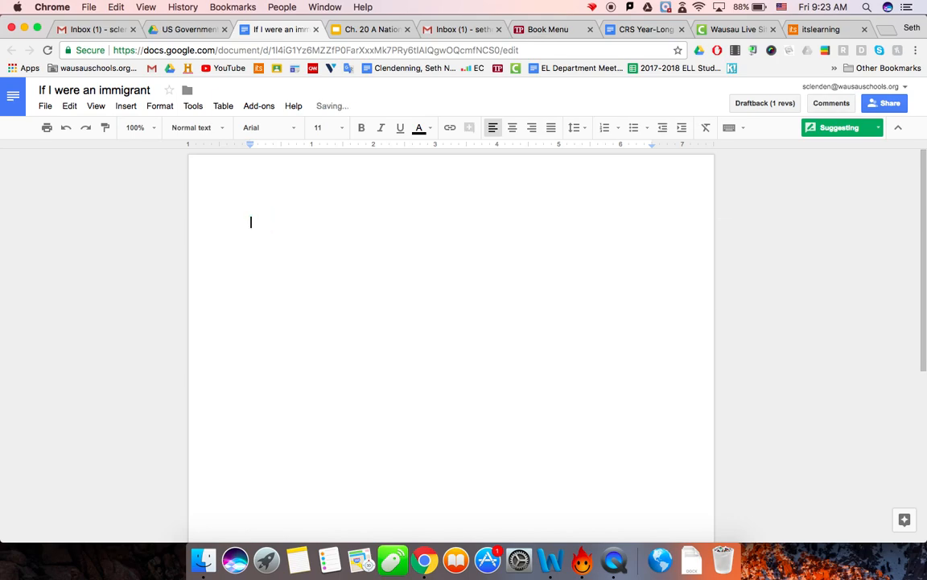
type("You need to")
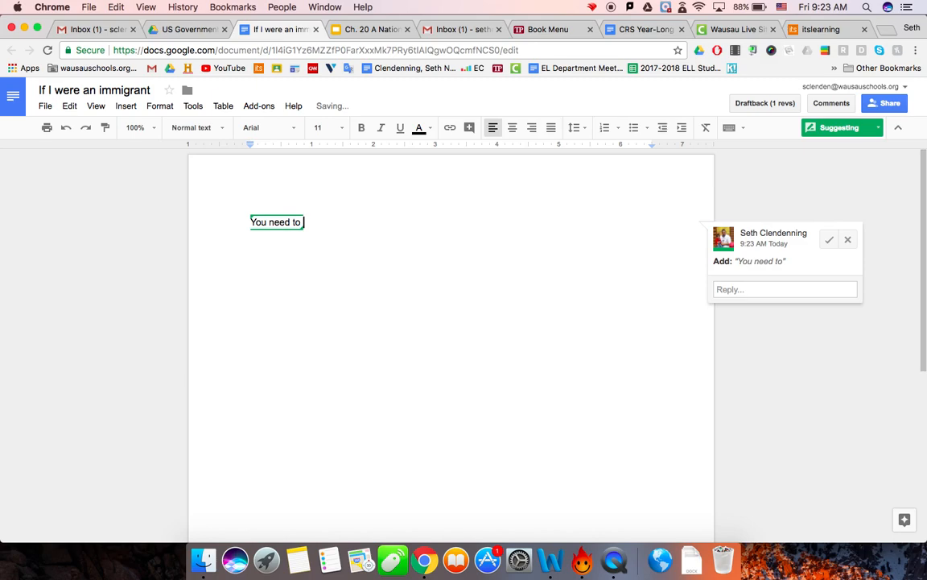
type("do more.")
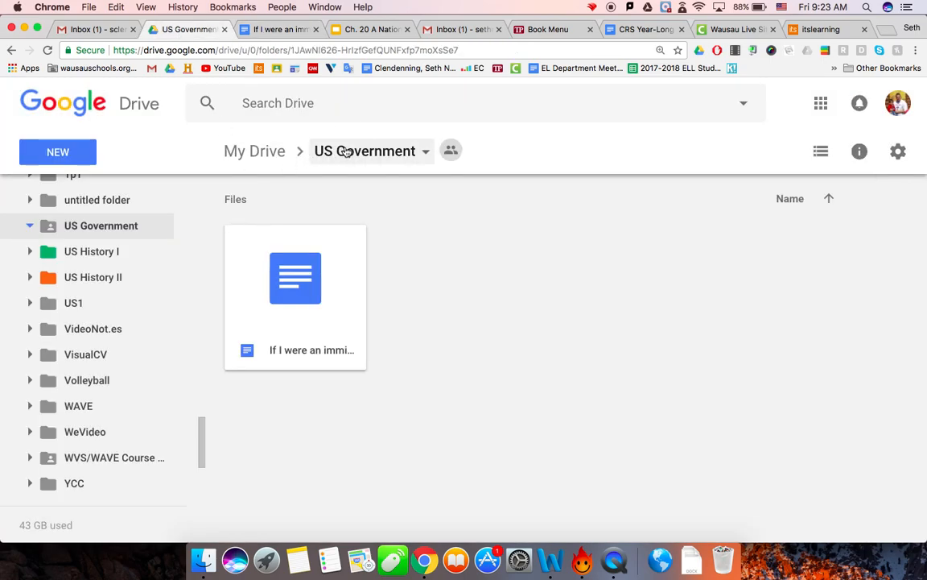
left_click(424, 151)
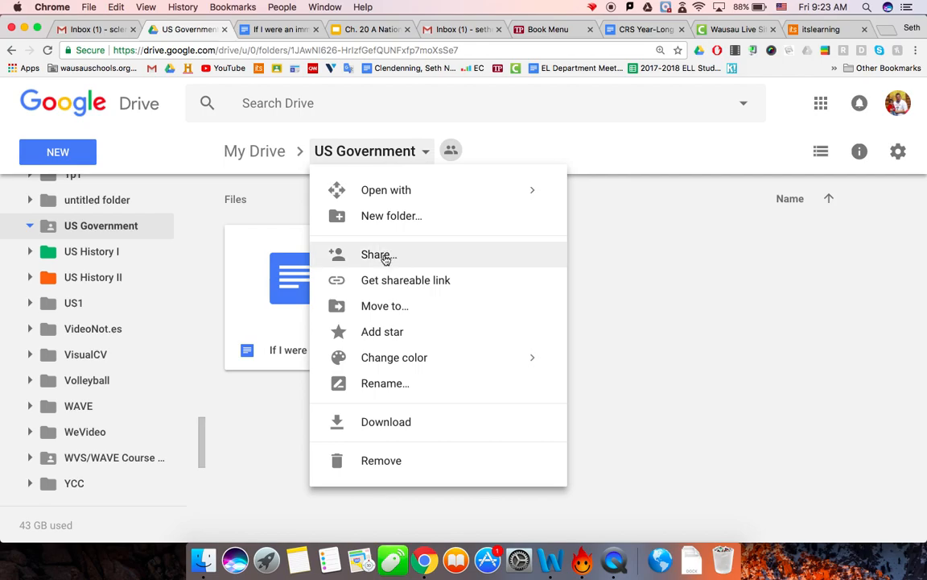
left_click(375, 255)
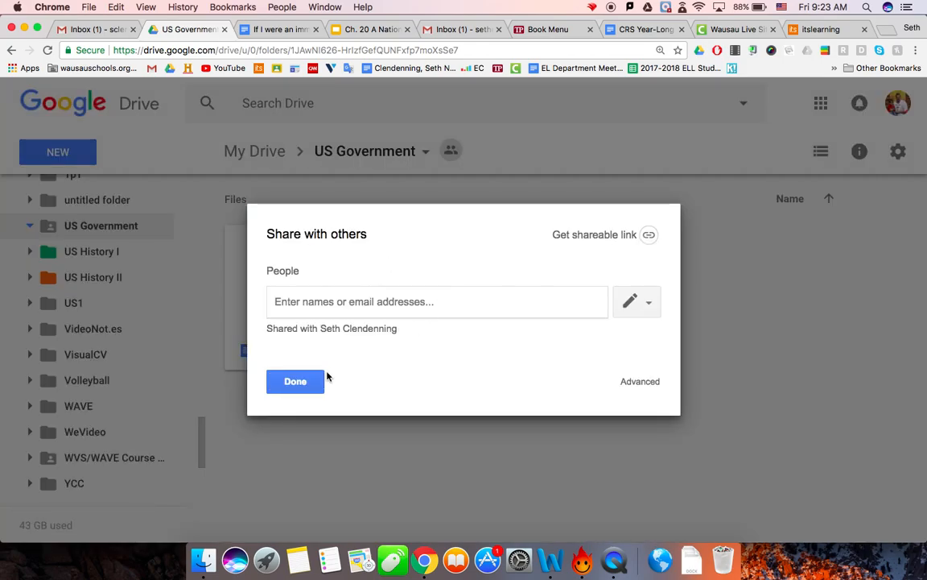
left_click(295, 381)
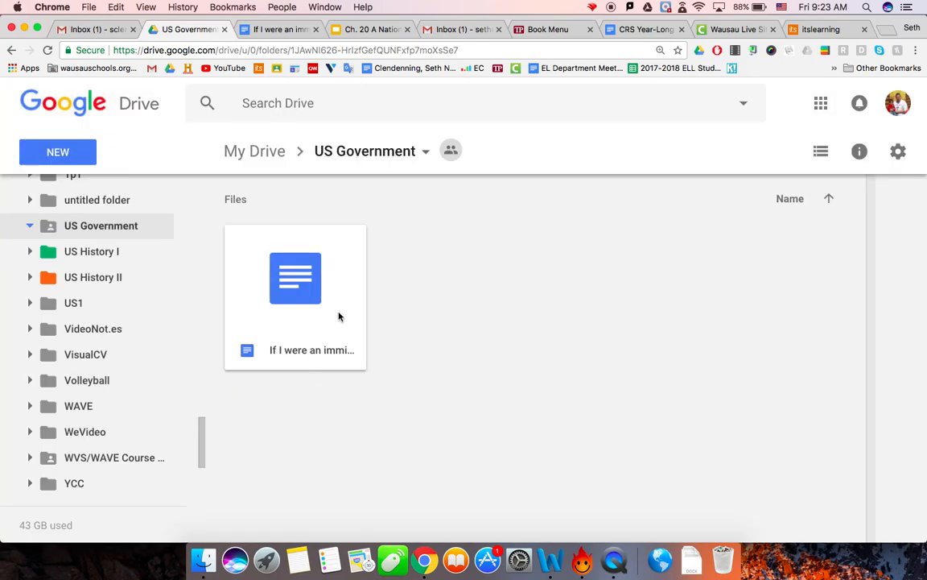